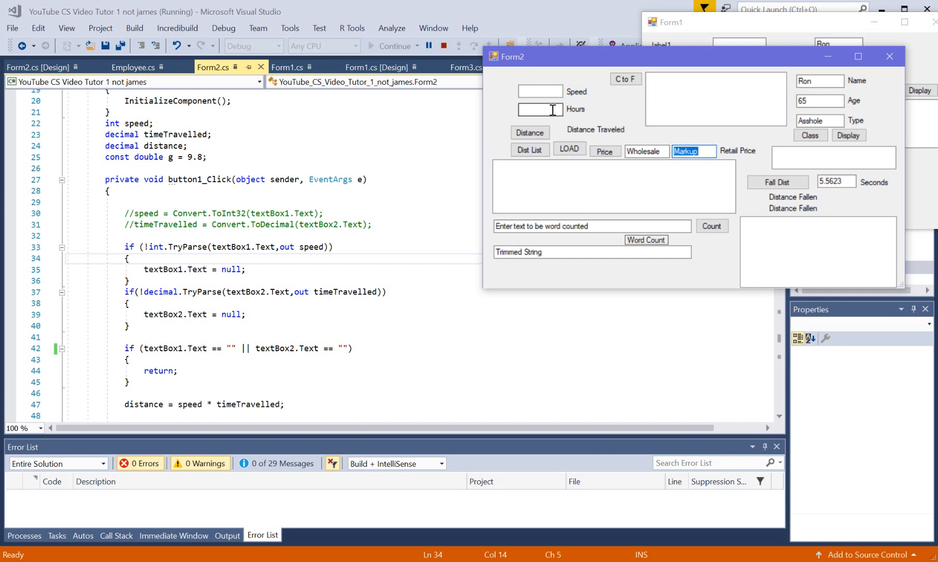
Enter wholesale 44 and markup 25 to calculate a $55.00 retail price.
left_click(538, 109)
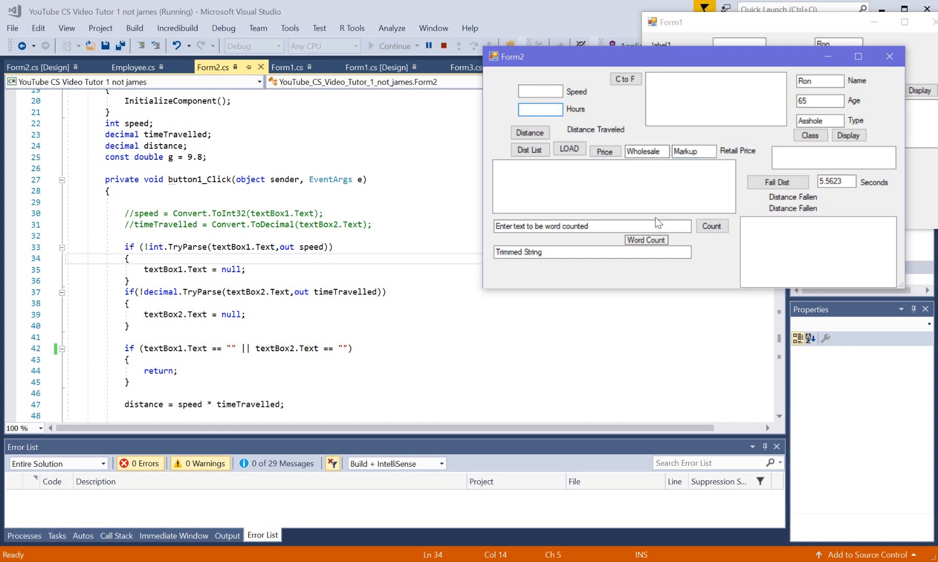
left_click(624, 79)
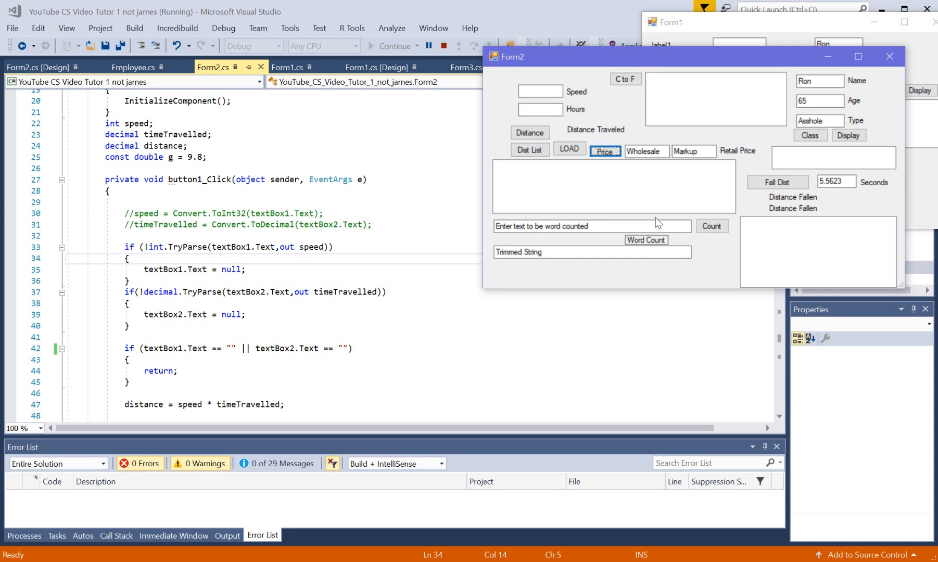
left_click(693, 151)
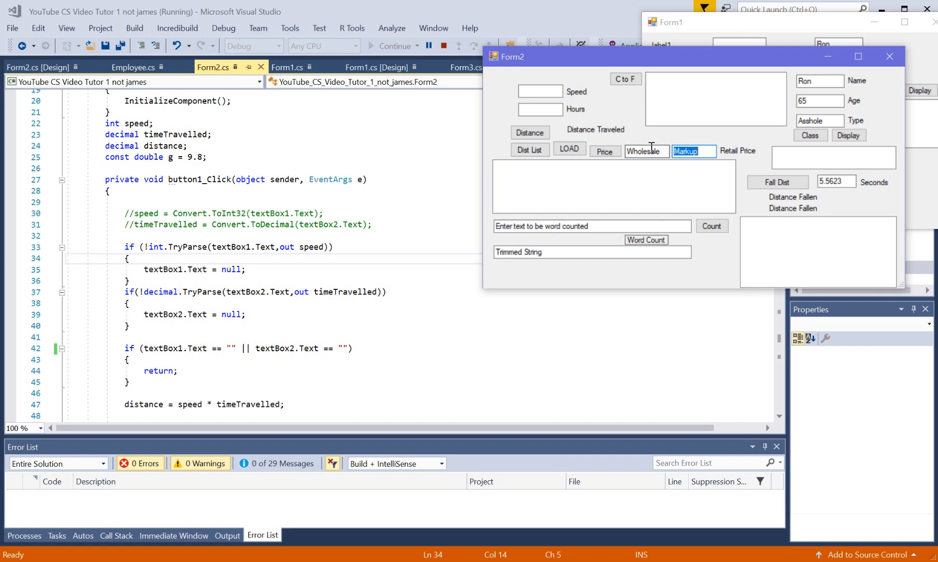
left_click(646, 151)
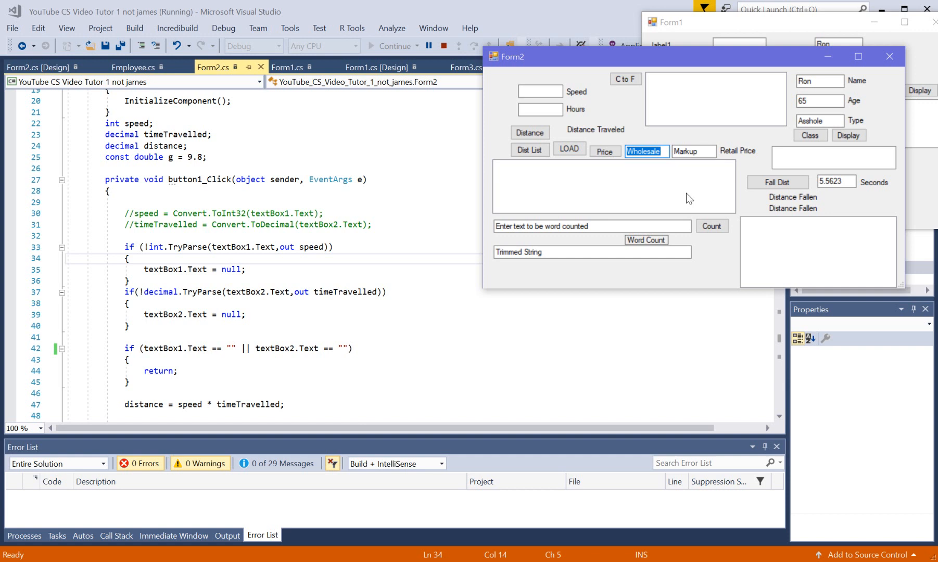
type("44")
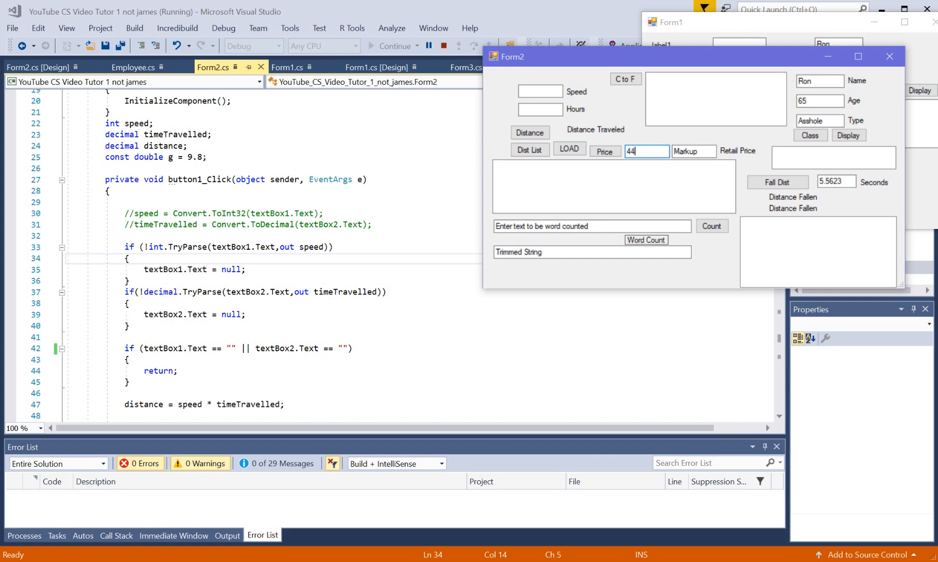
mouse_move(744, 163)
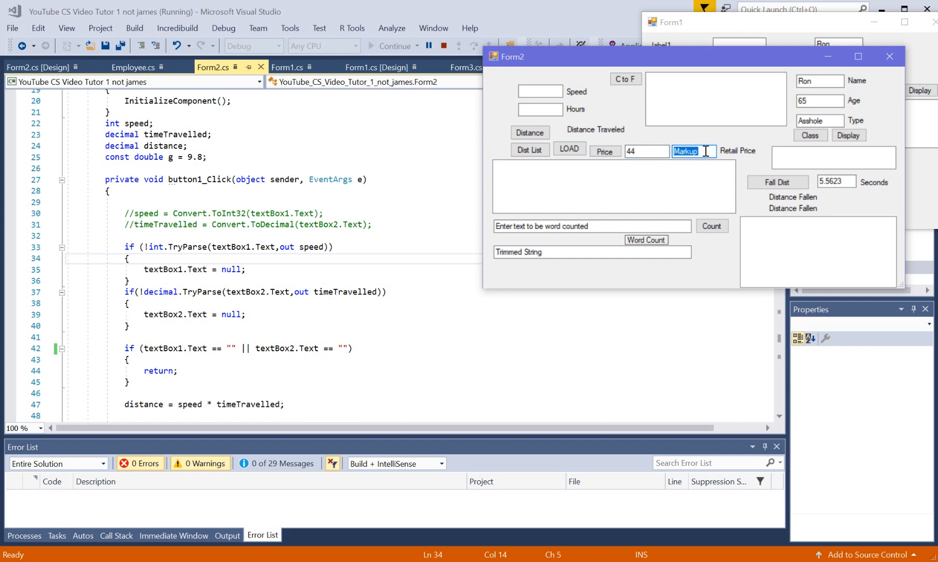
type("25")
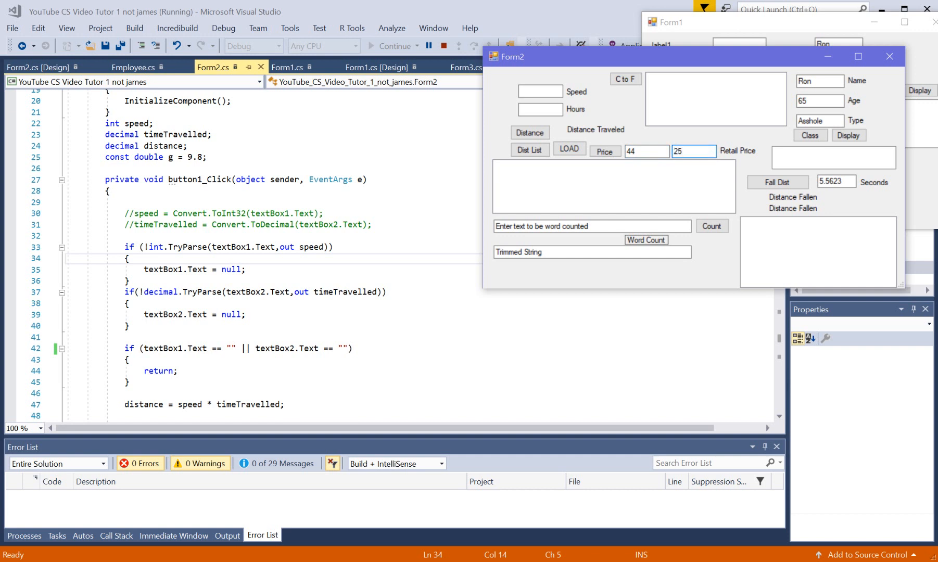
left_click(604, 151)
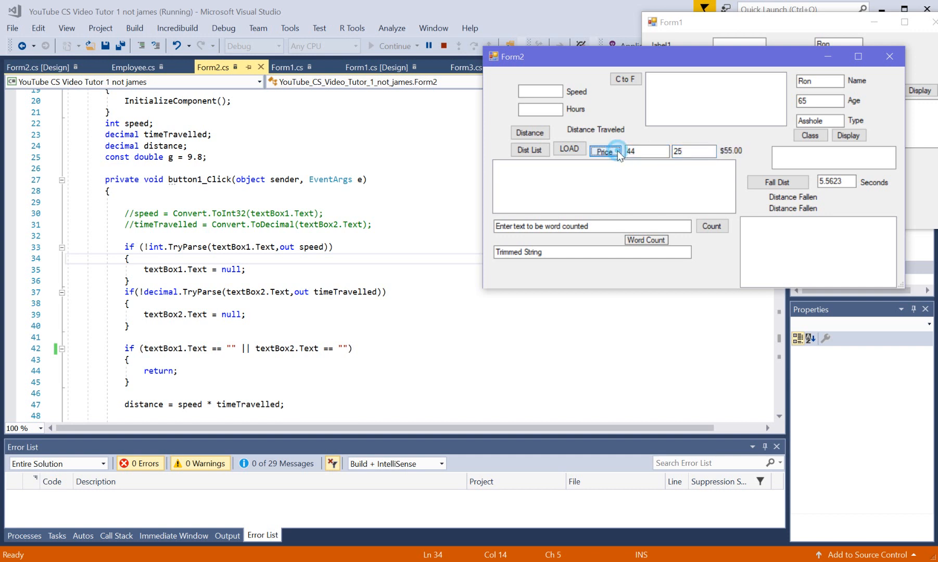
mouse_move(666, 165)
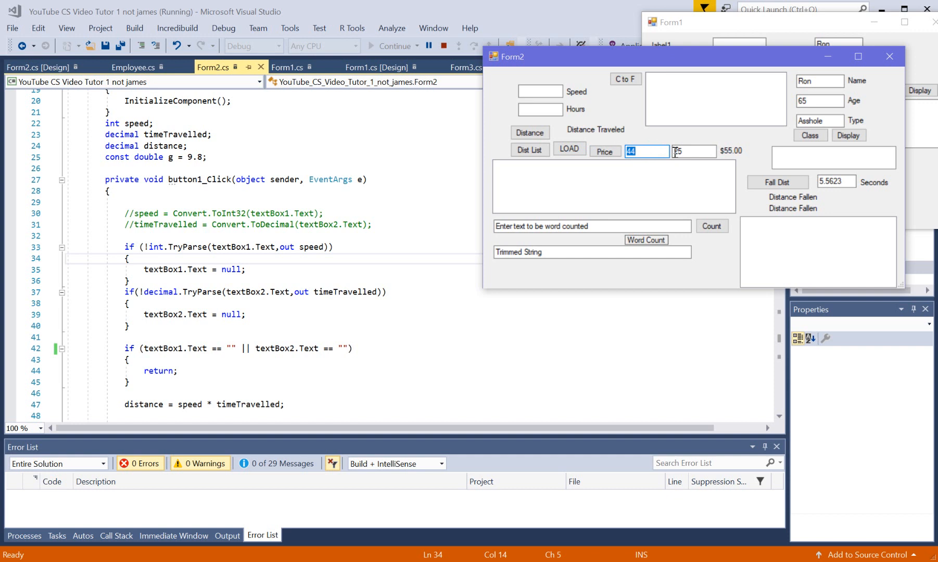
Refocus the Wholesale and Markup boxes to confirm auto-select, then close Form2.
left_click(693, 151)
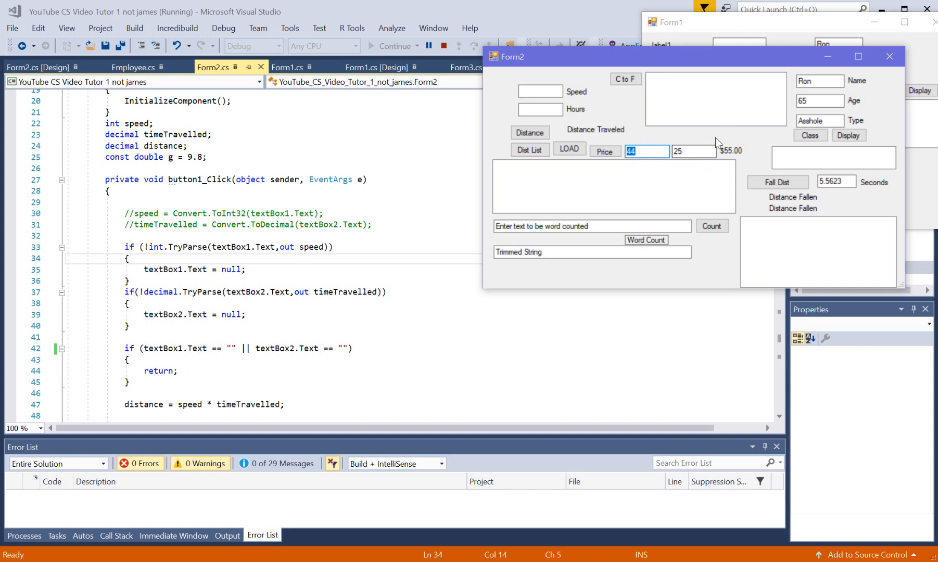
left_click(692, 151)
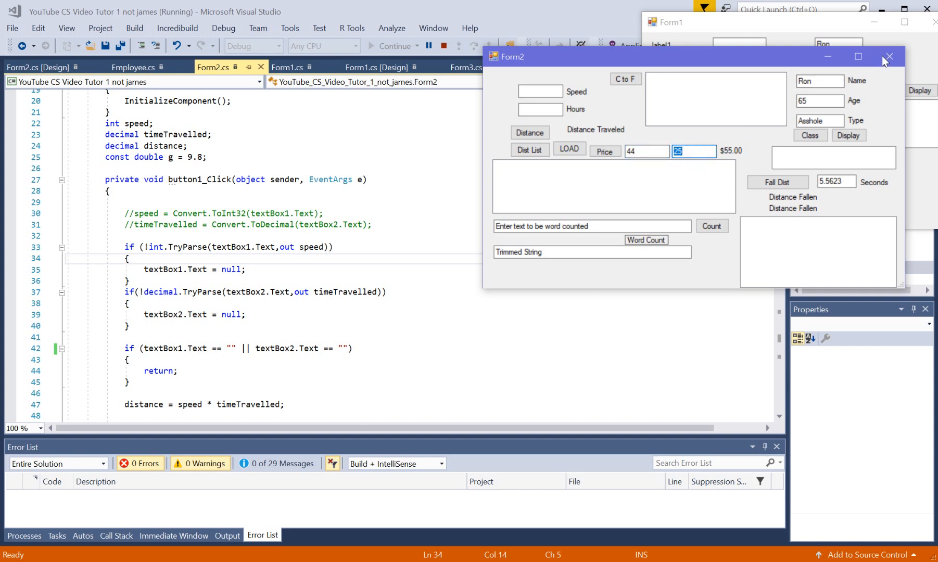
mouse_move(889, 57)
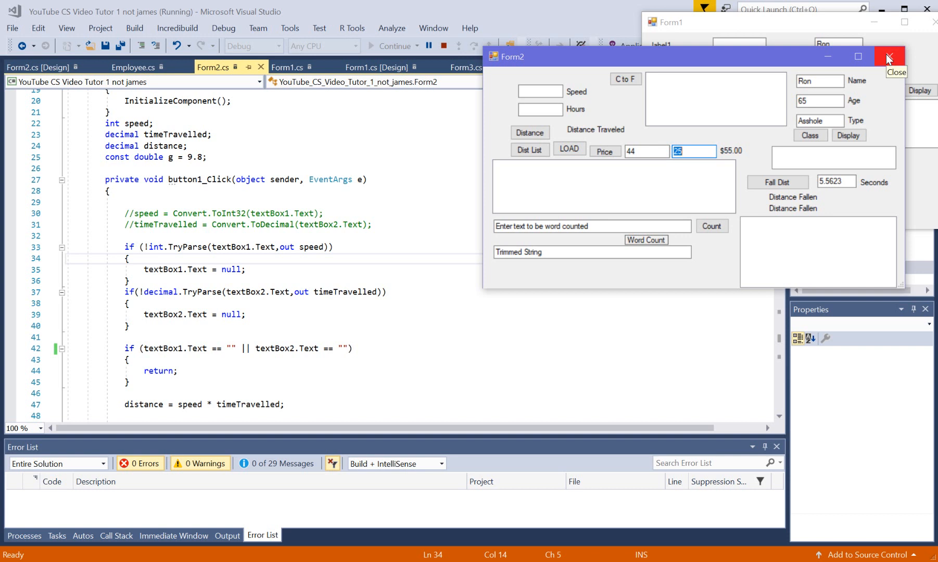
left_click(887, 57)
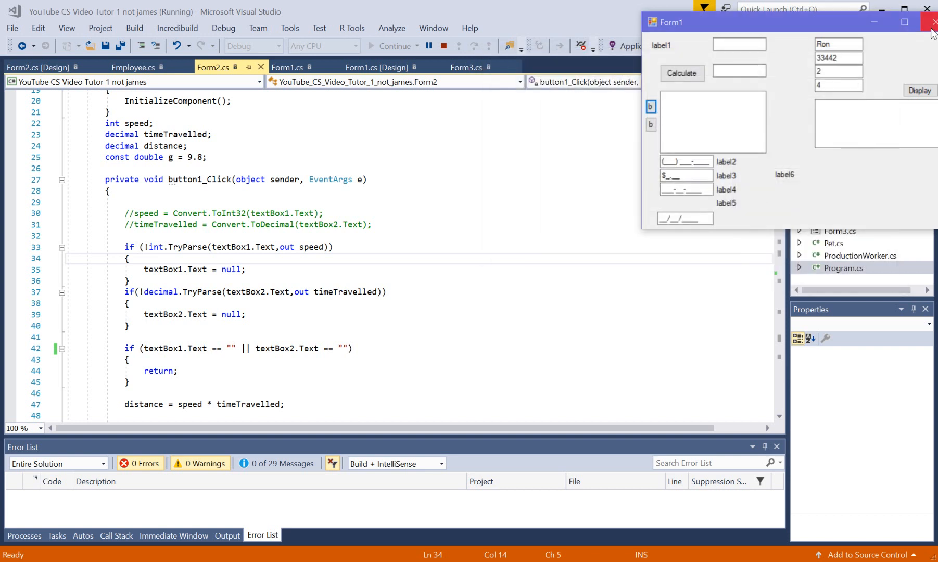
Close Form1 and select the Markup text box in the Form2 designer.
left_click(930, 22)
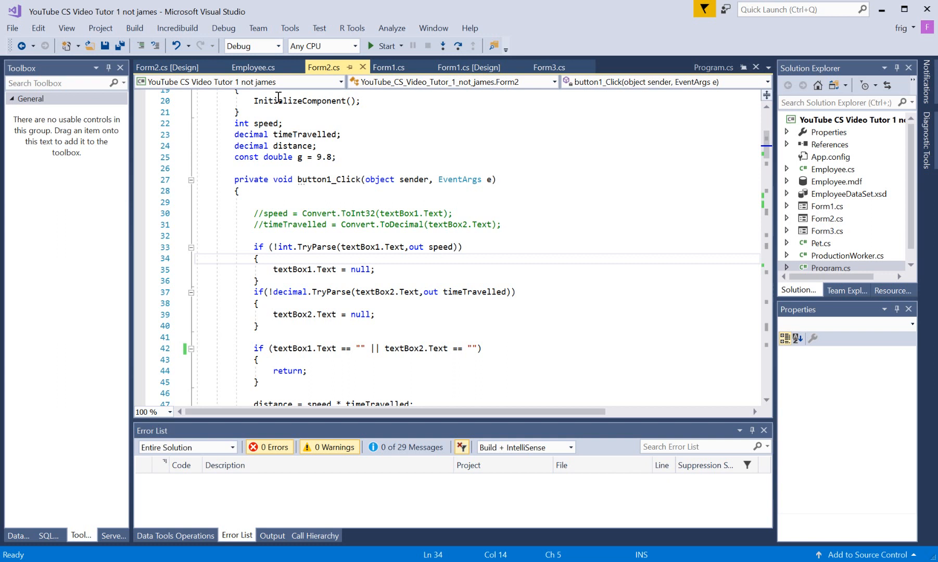
left_click(166, 67)
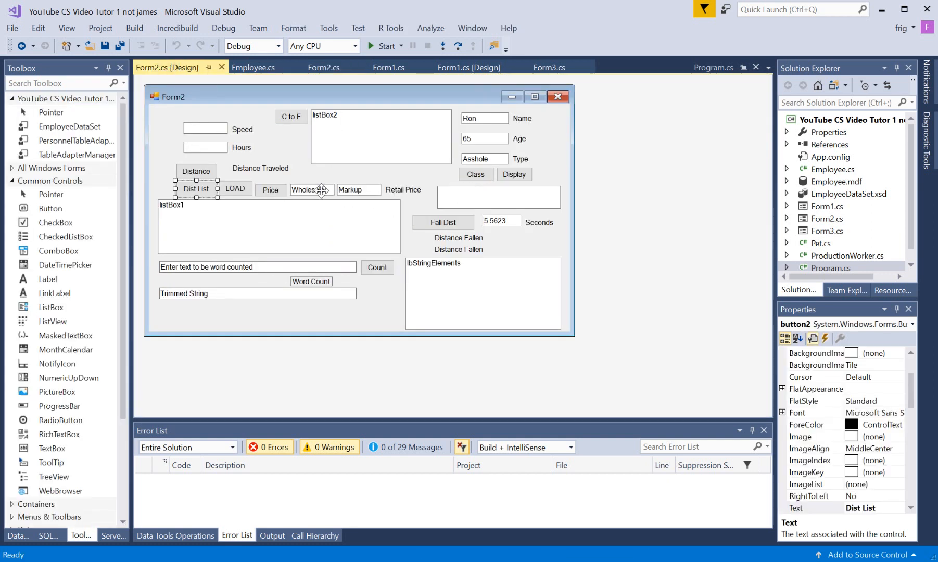
left_click(310, 190)
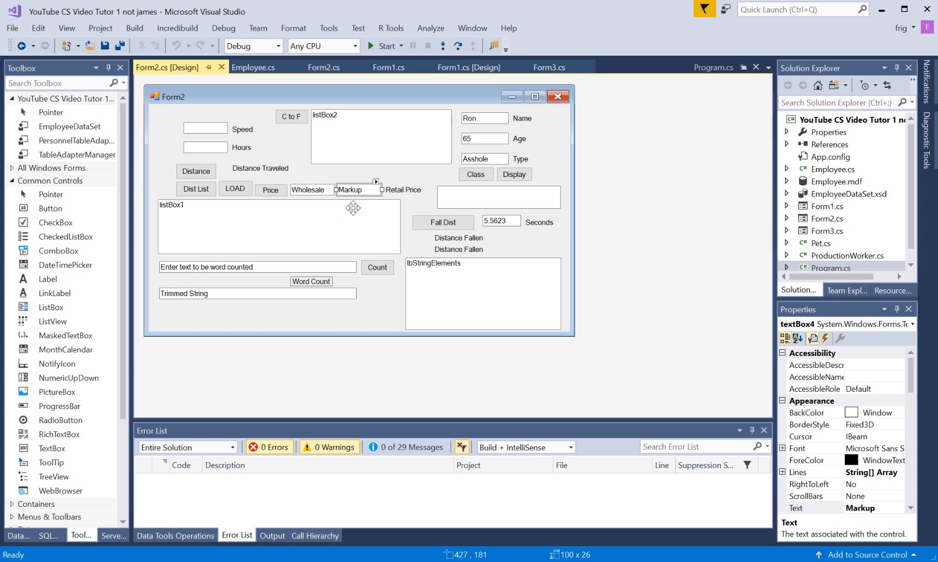
mouse_move(909, 378)
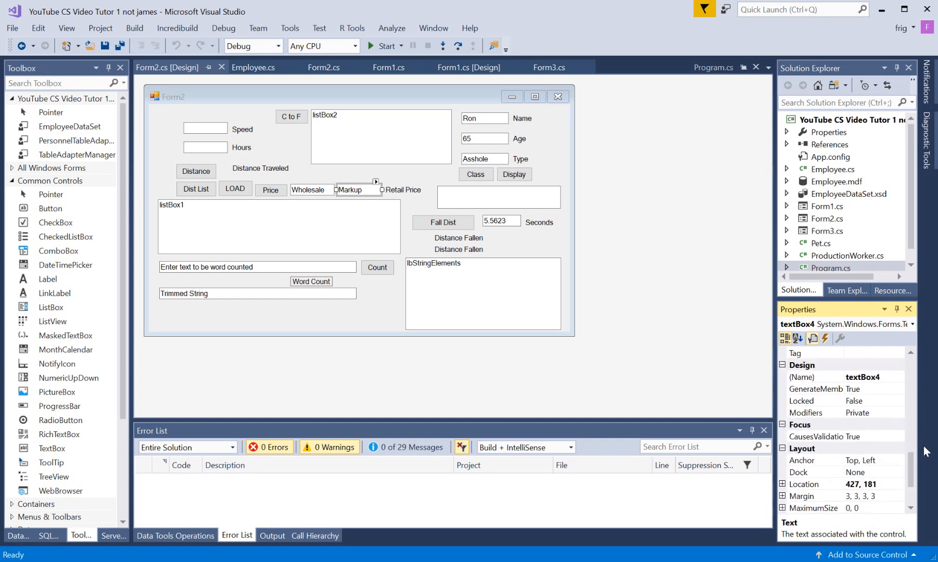
Show the Markup box's events and follow Enter to the textBox3_Enter handler code.
left_click(826, 339)
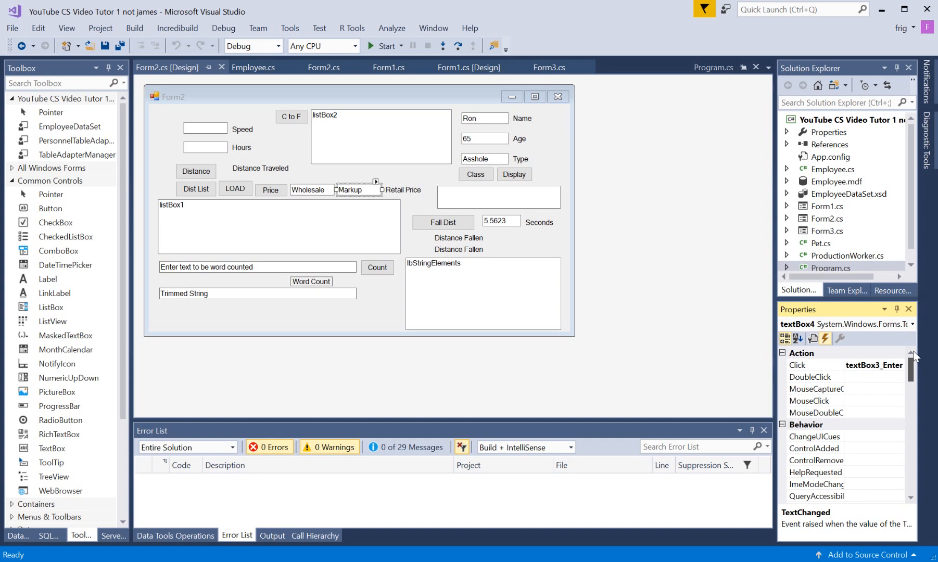
scroll("down", 3)
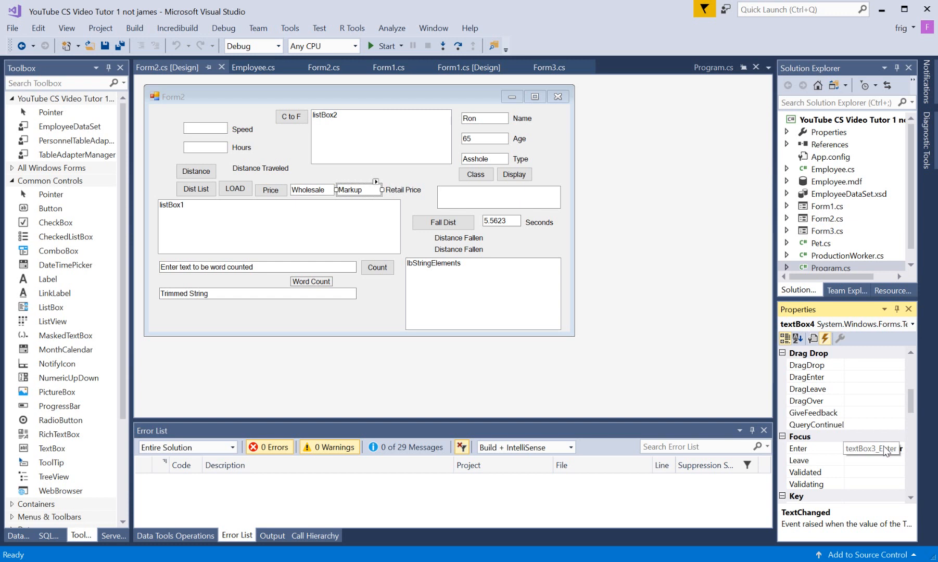
left_click(797, 448)
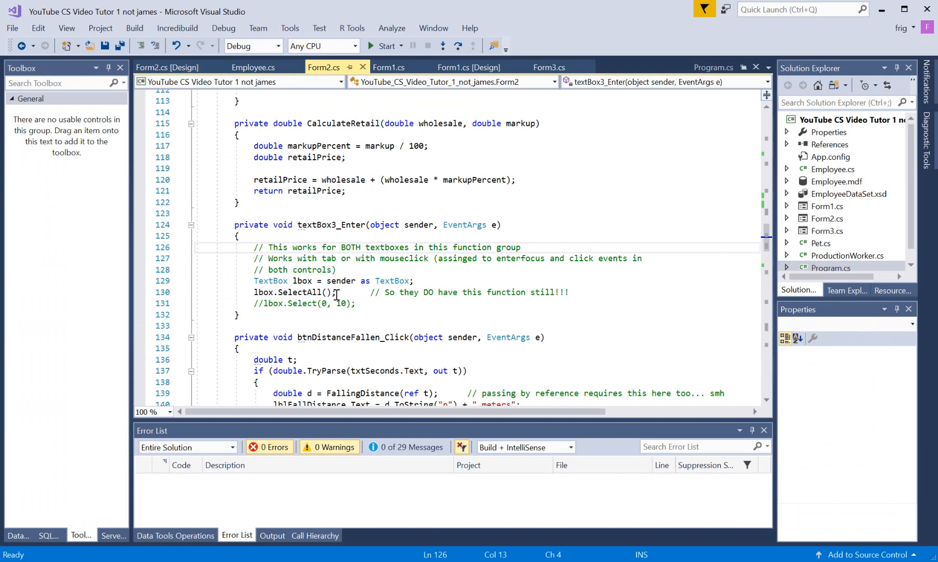
mouse_move(520, 247)
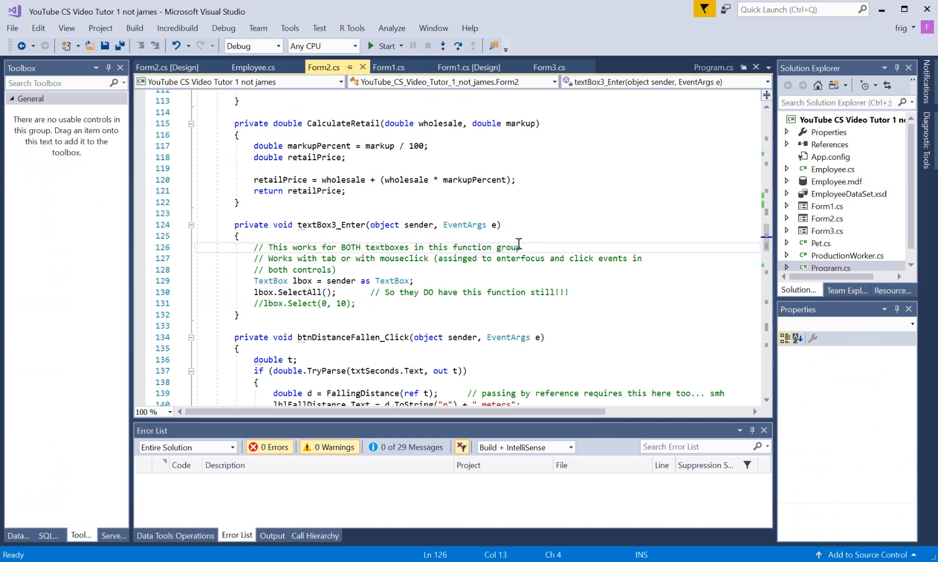
mouse_move(350, 232)
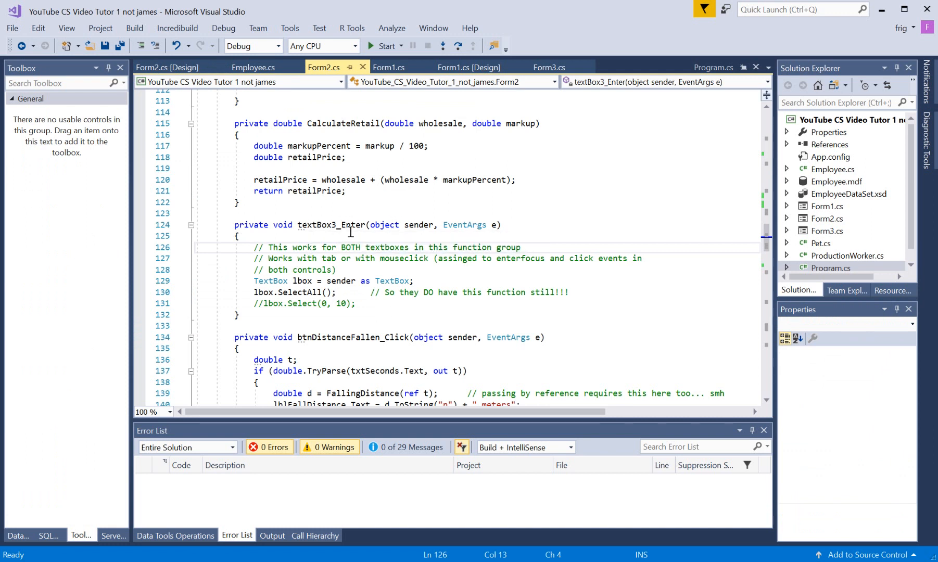
mouse_move(340, 225)
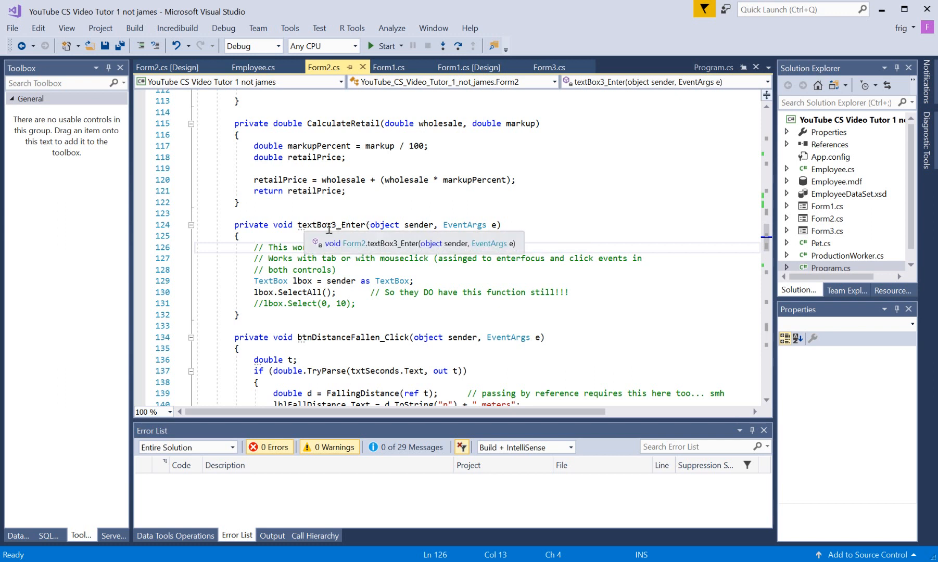
mouse_move(369, 238)
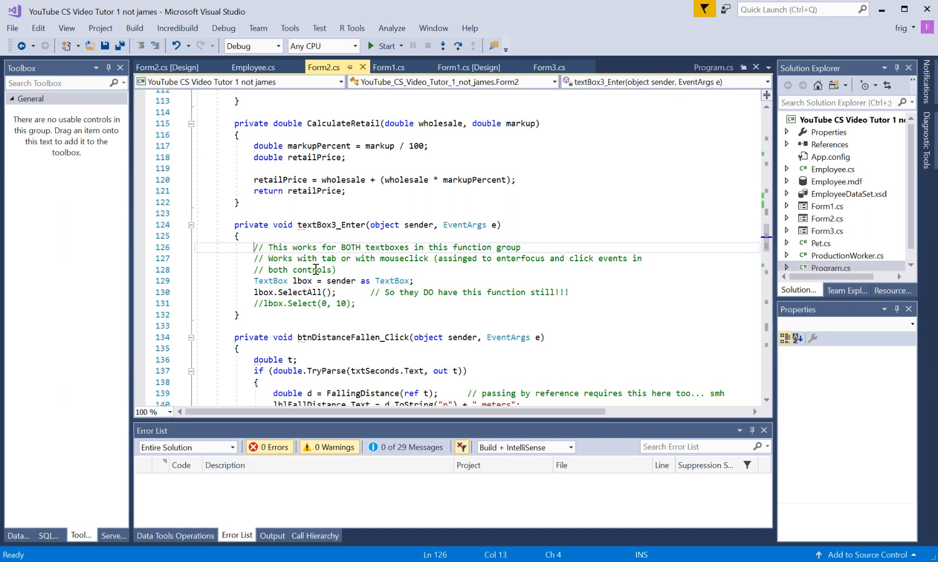
mouse_move(340, 280)
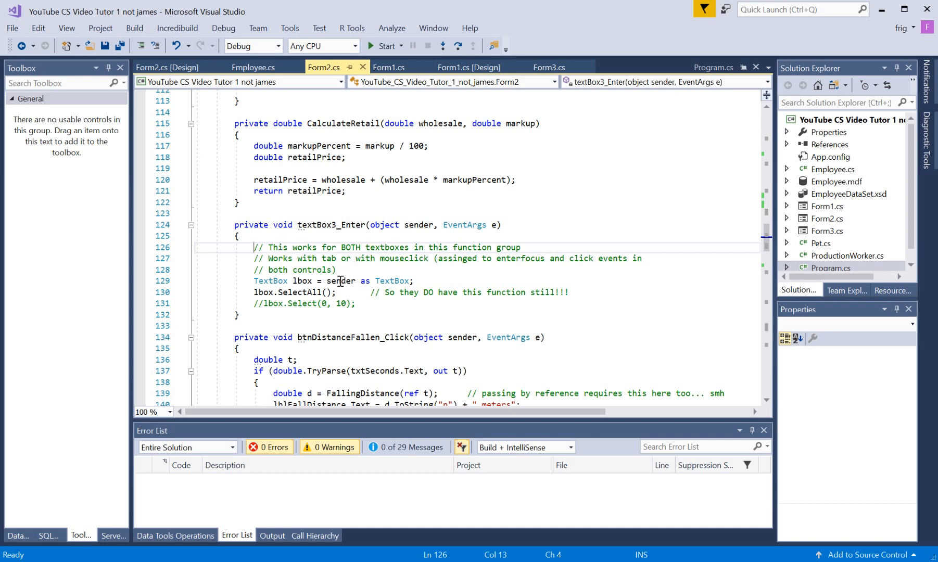
mouse_move(393, 281)
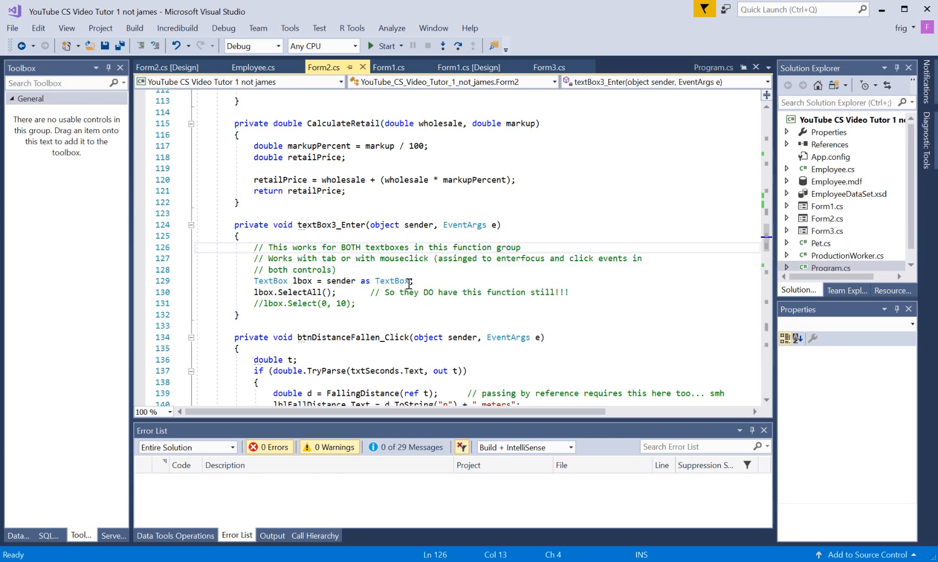
mouse_move(395, 280)
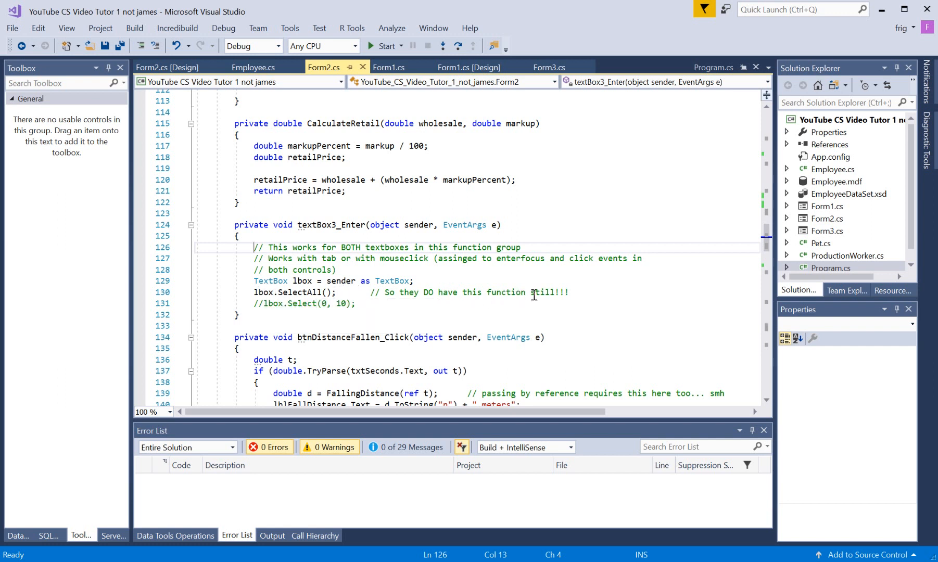
left_click_drag(402, 293, 545, 292)
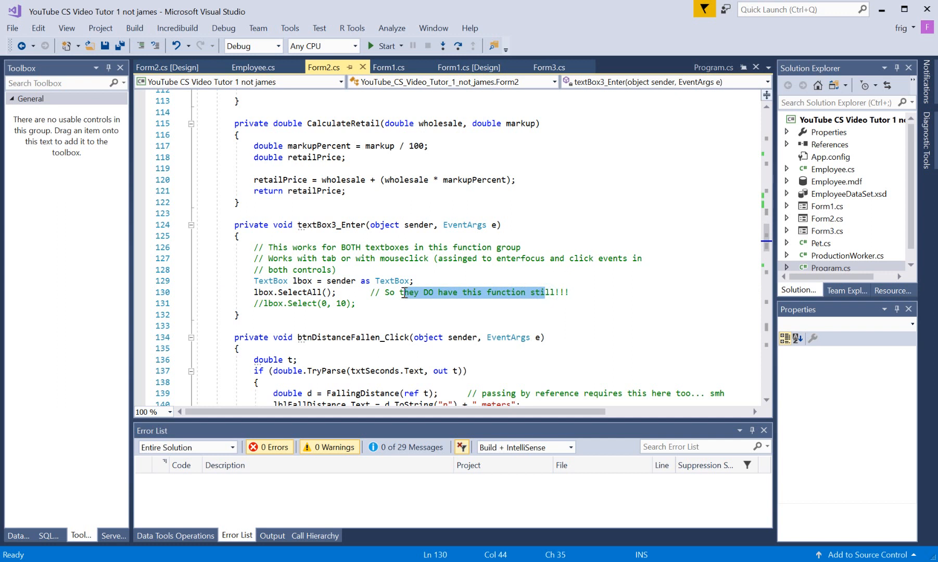
mouse_move(267, 306)
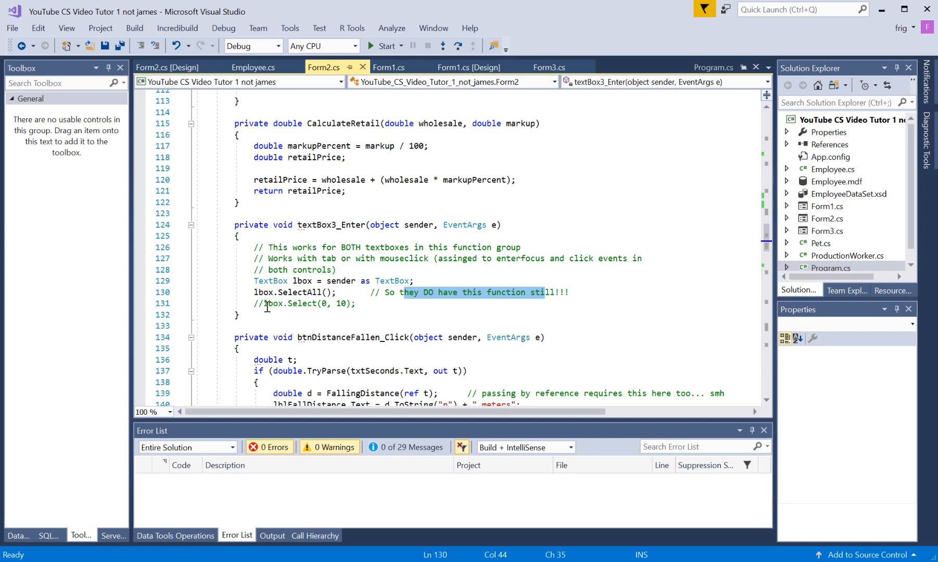
left_click(322, 304)
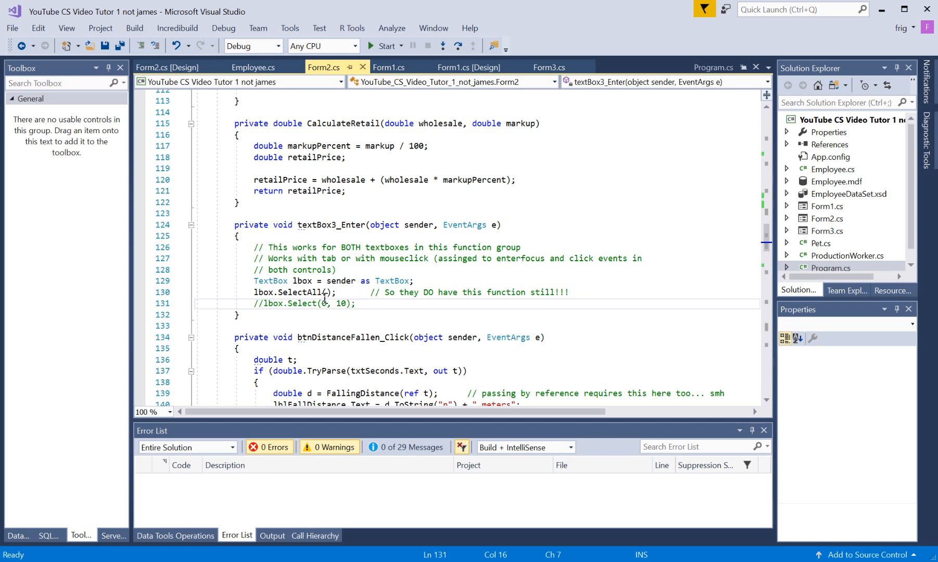
mouse_move(313, 292)
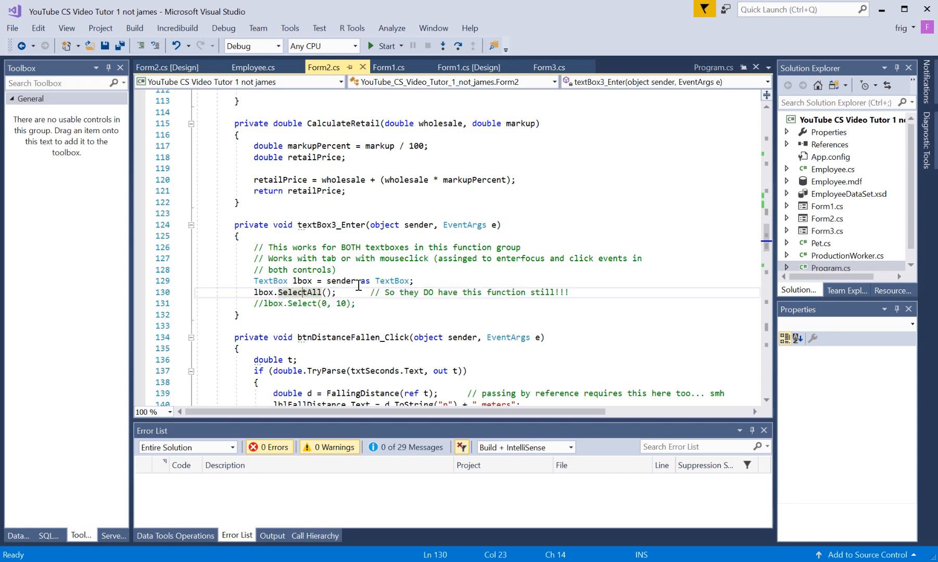
mouse_move(392, 281)
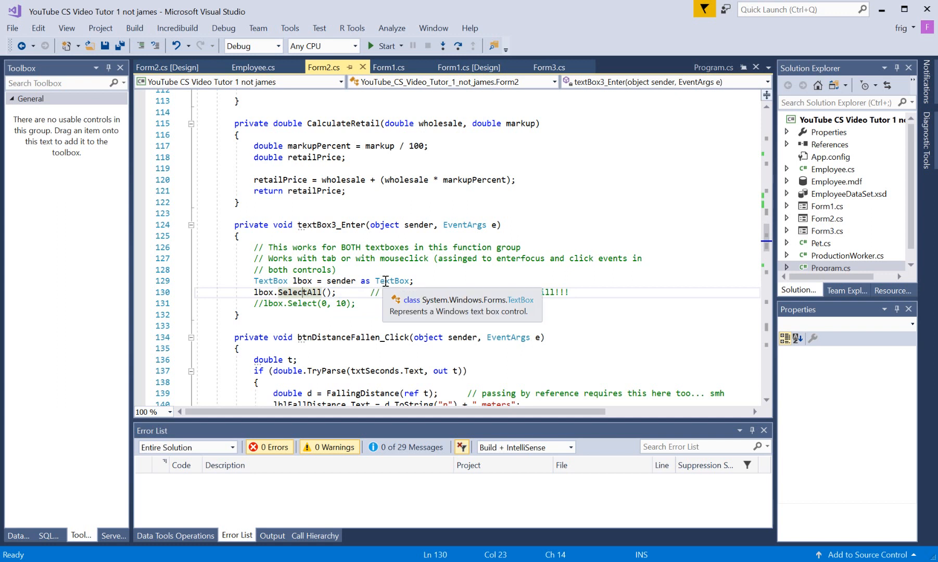
mouse_move(412, 225)
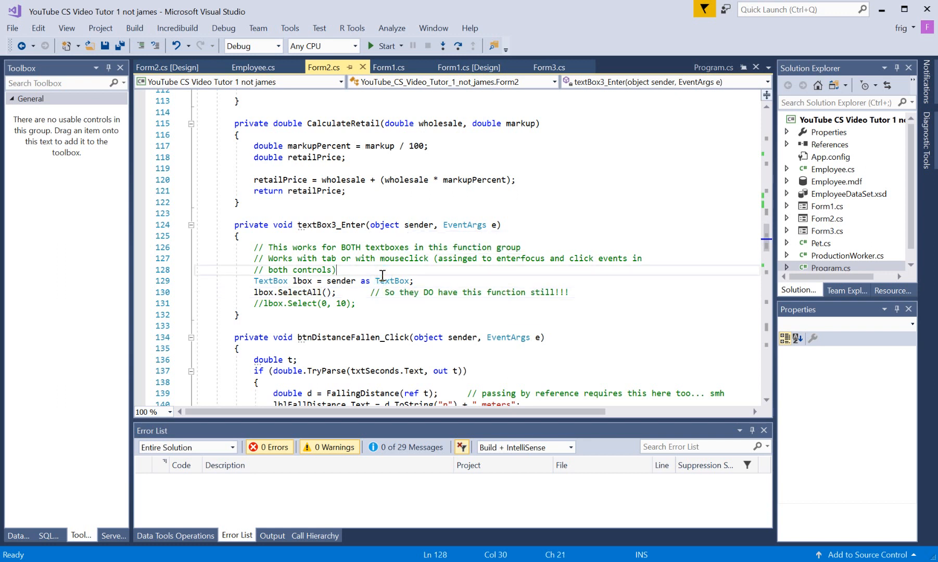
Type and erase trial text 'se' and 'textb', leaving a blank line above the TextBox cast.
type("sender")
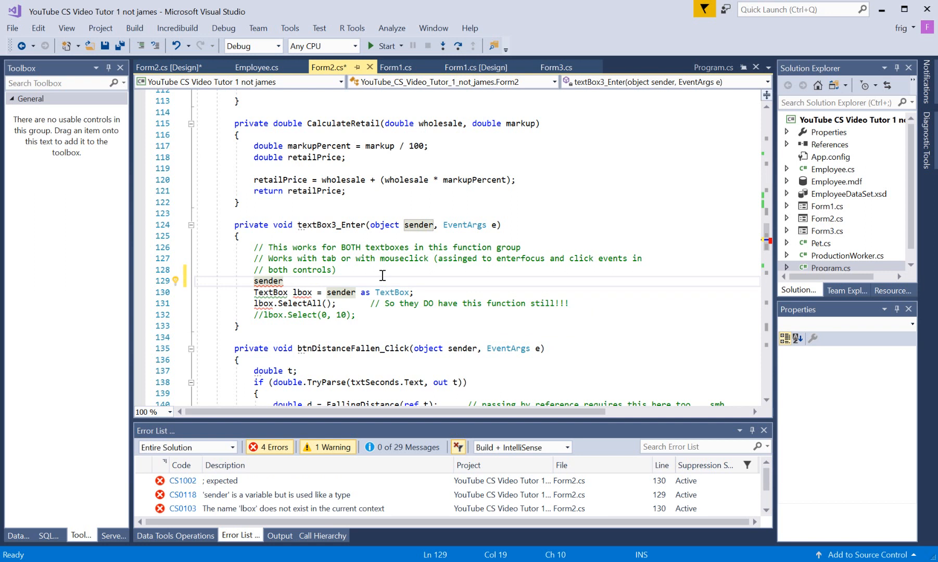
key("Delete")
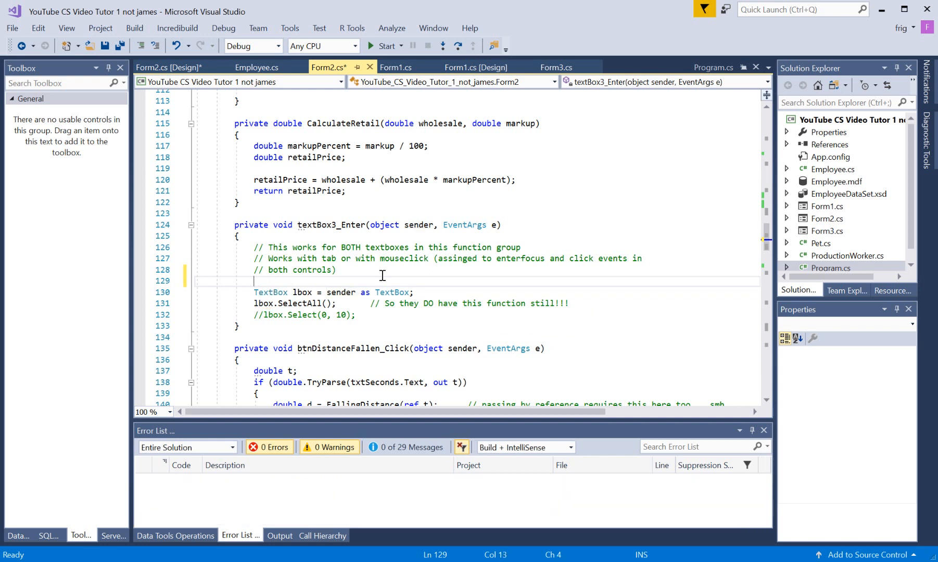
mouse_move(340, 292)
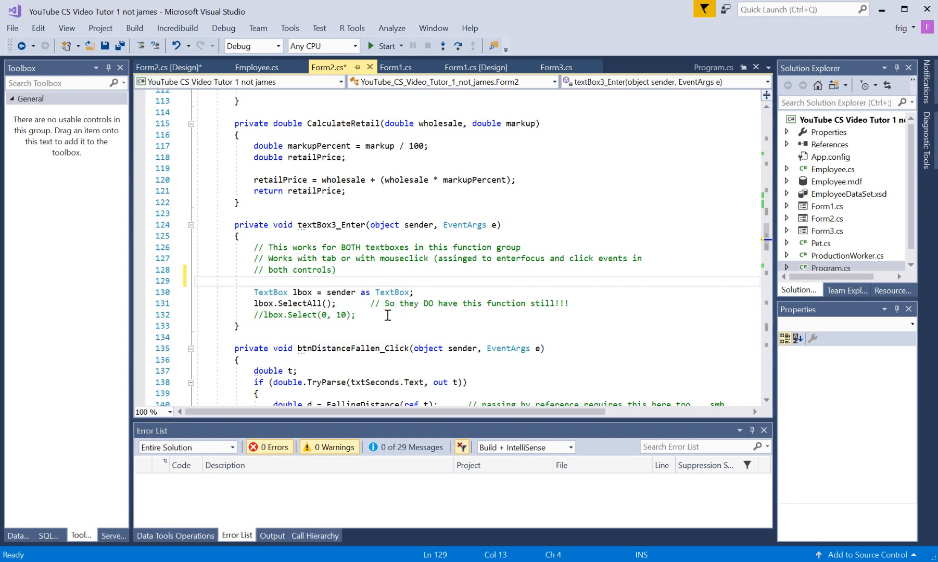
type("textb")
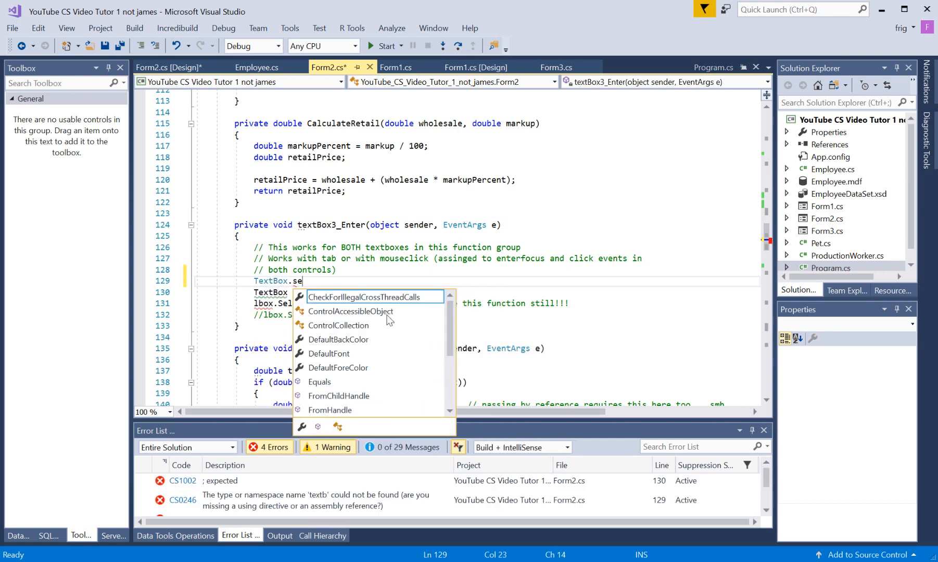
key("backspace")
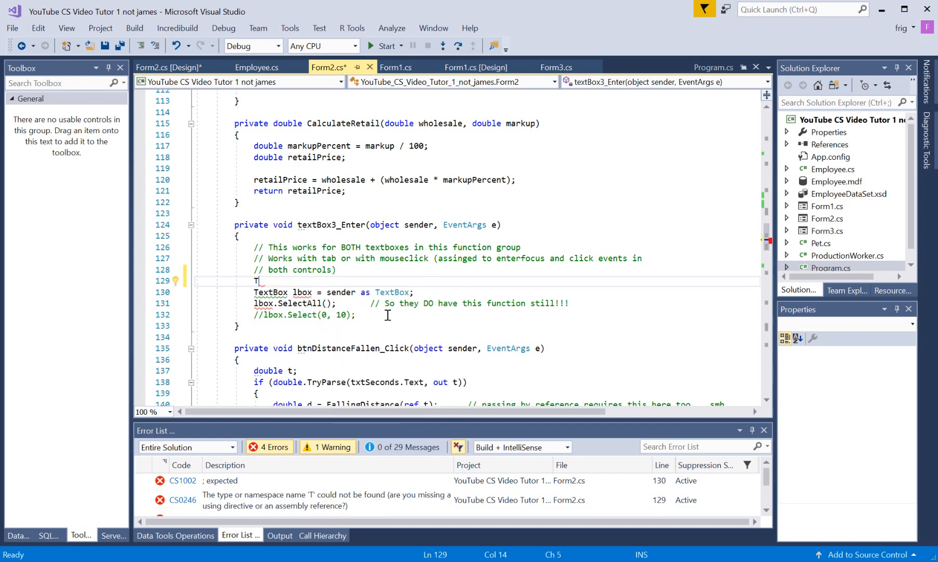
key("backspace")
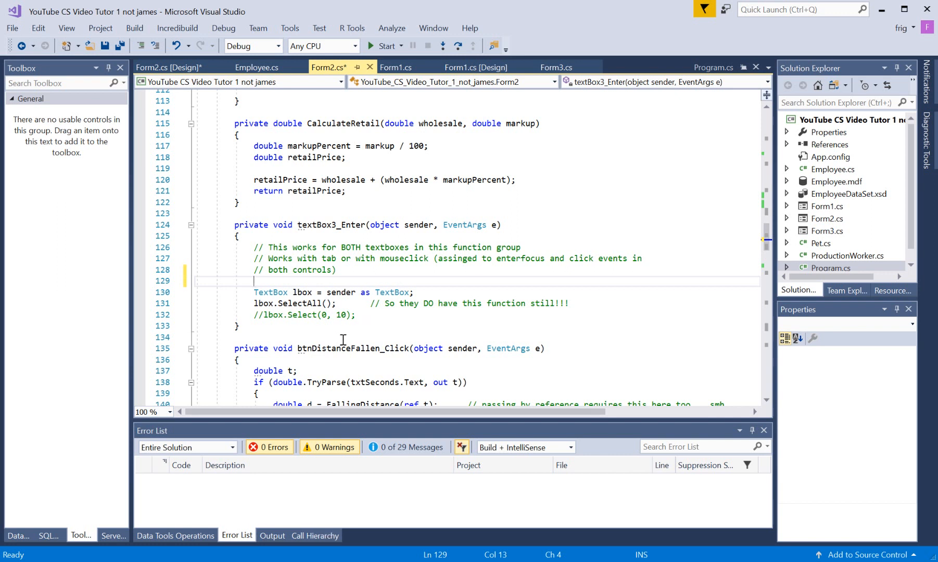
mouse_move(393, 180)
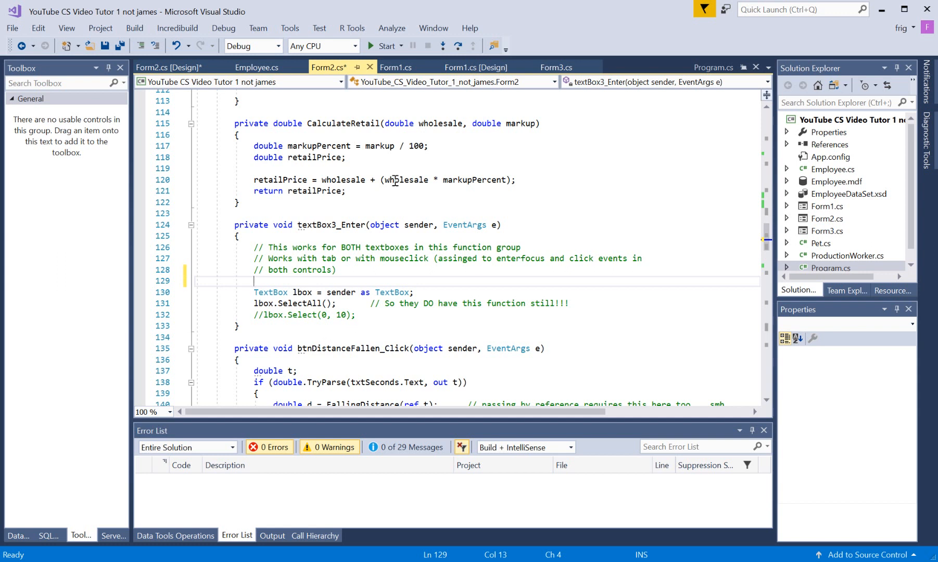